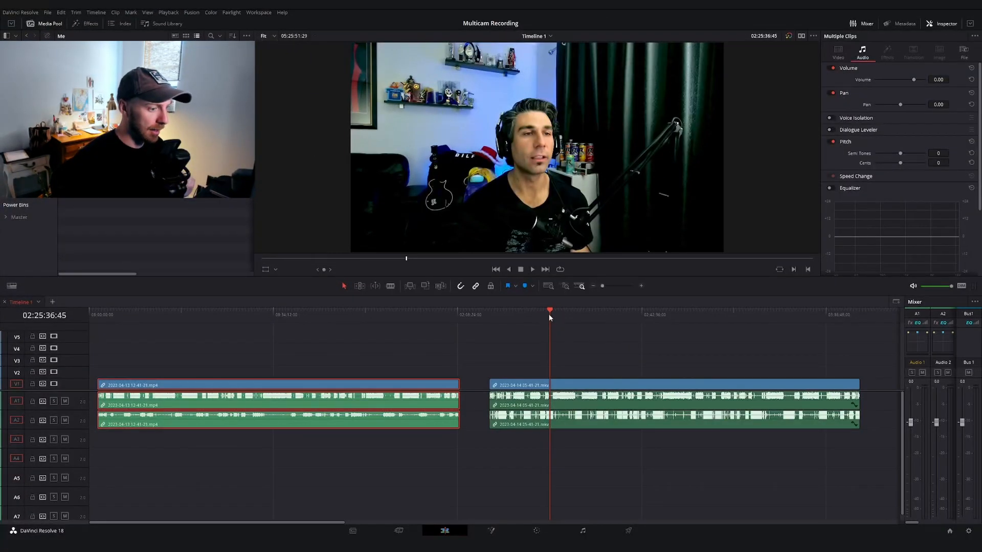
Step: Select both camera clips and auto-align them based on their audio waveforms
left_click(581, 316)
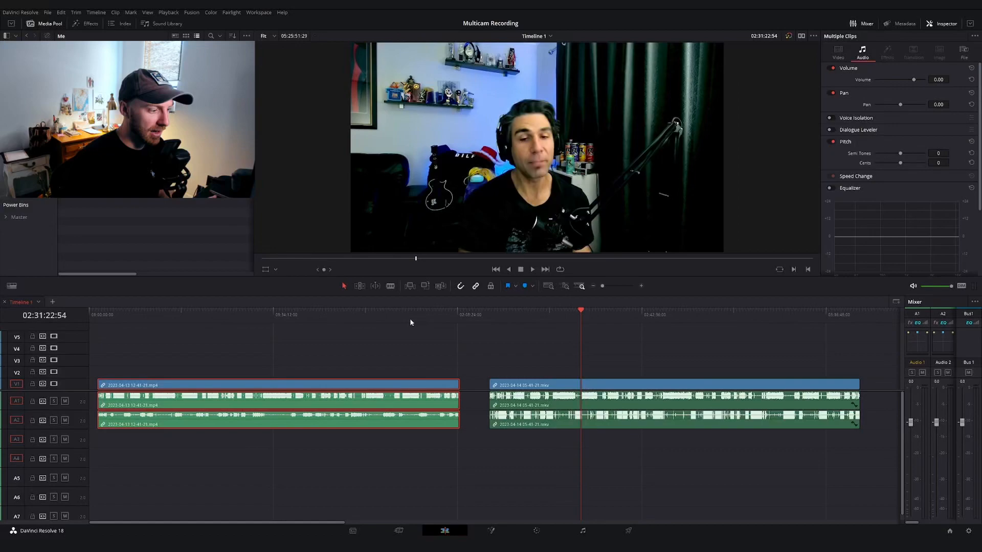
left_click(383, 315)
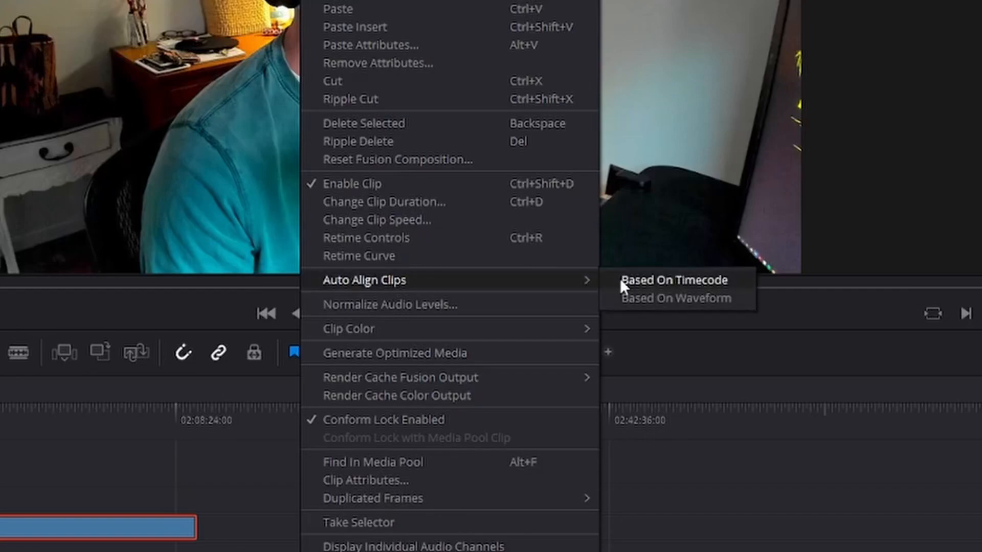
mouse_move(640, 312)
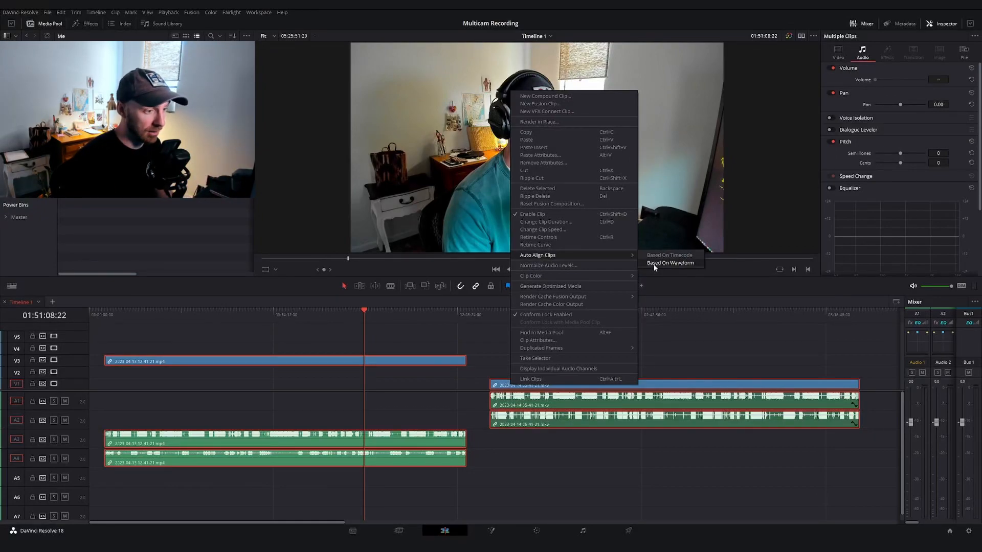
left_click(669, 263)
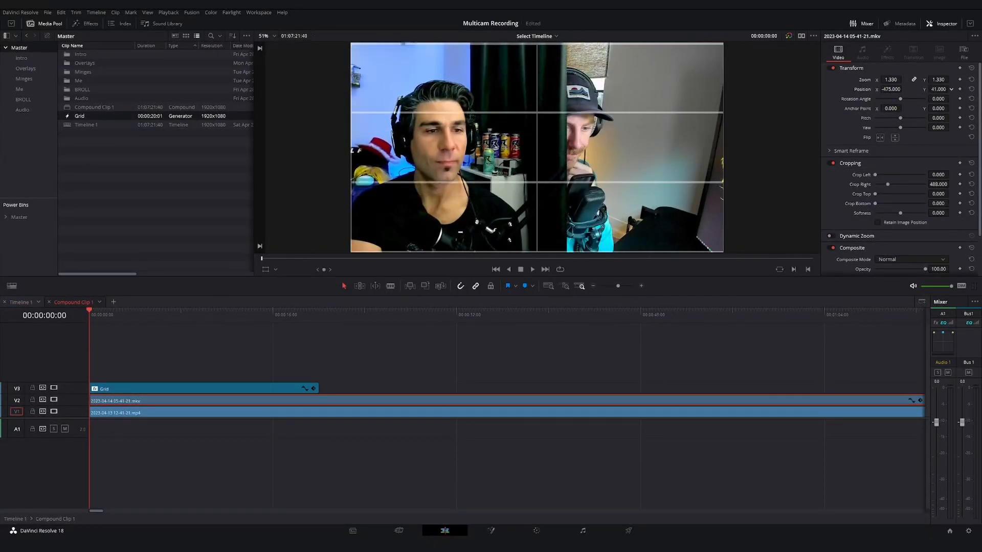
Step: Return from the compound clip to the main podcast Timeline 1
left_click(23, 302)
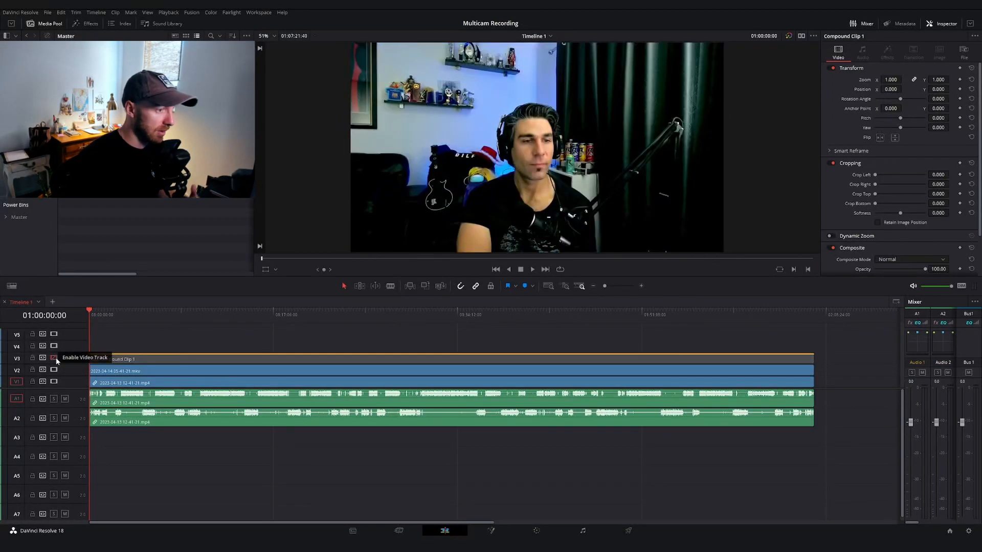
Step: Toggle visibility of the V3 track holding the side-by-side compound clip
left_click(53, 357)
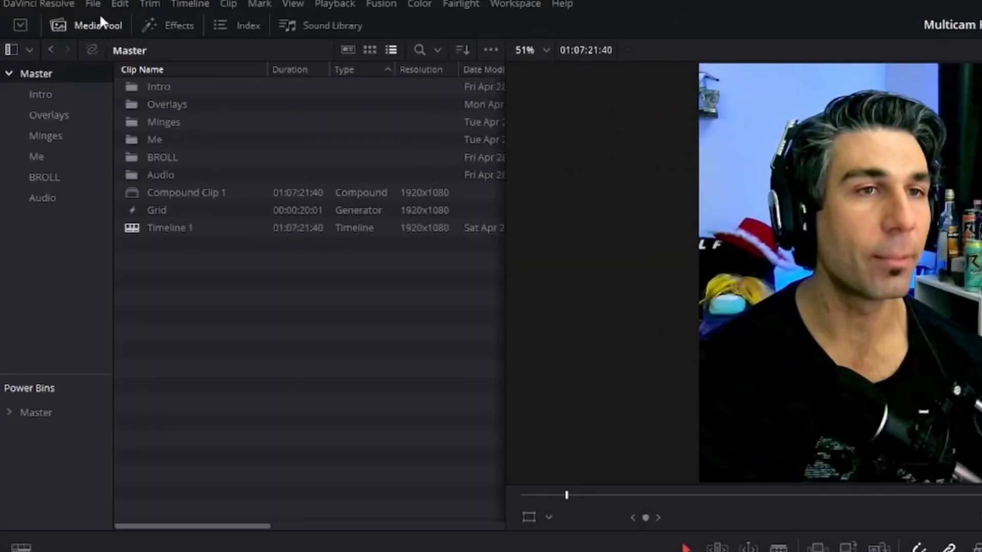
mouse_move(299, 241)
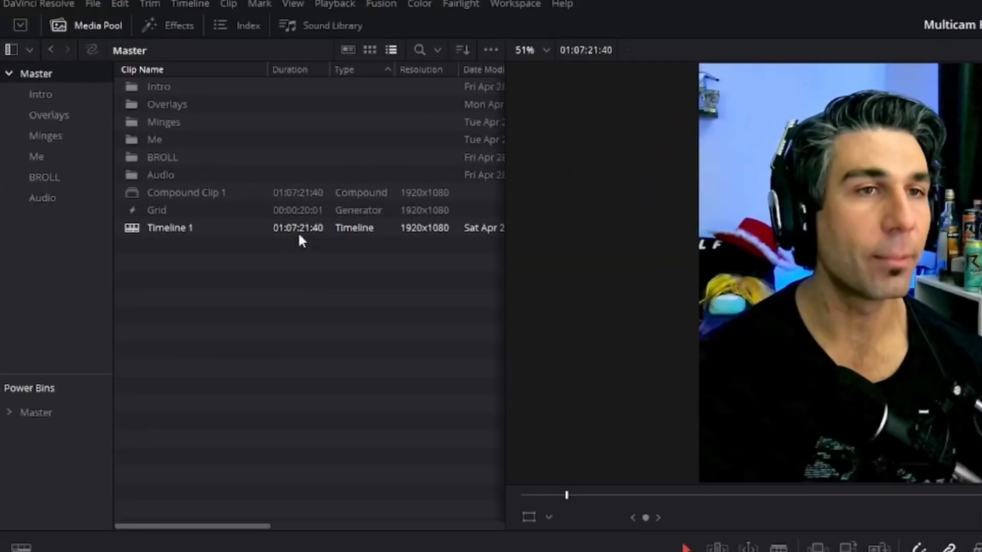
Step: Convert Timeline 1 in the Media Pool into a multicam clip and load it
right_click(169, 227)
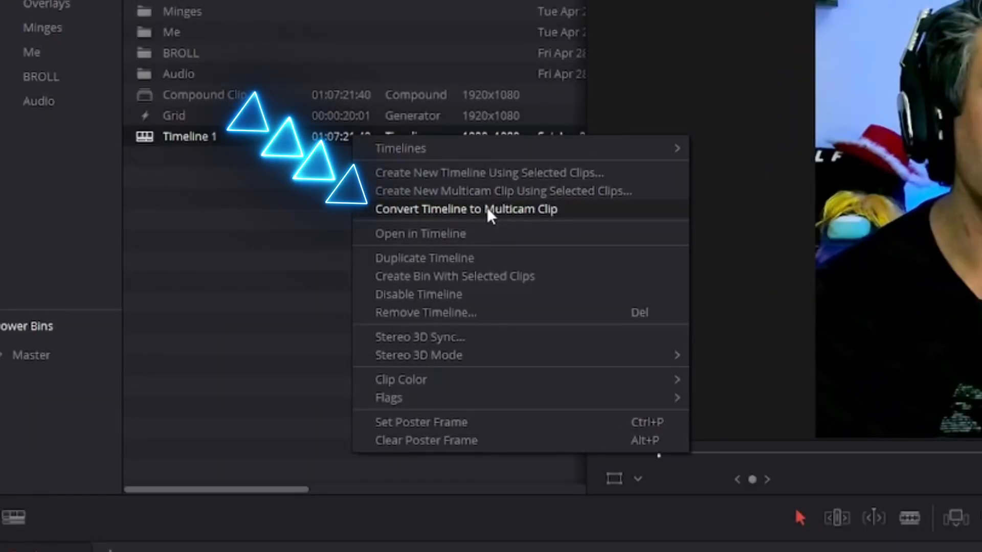
left_click(466, 209)
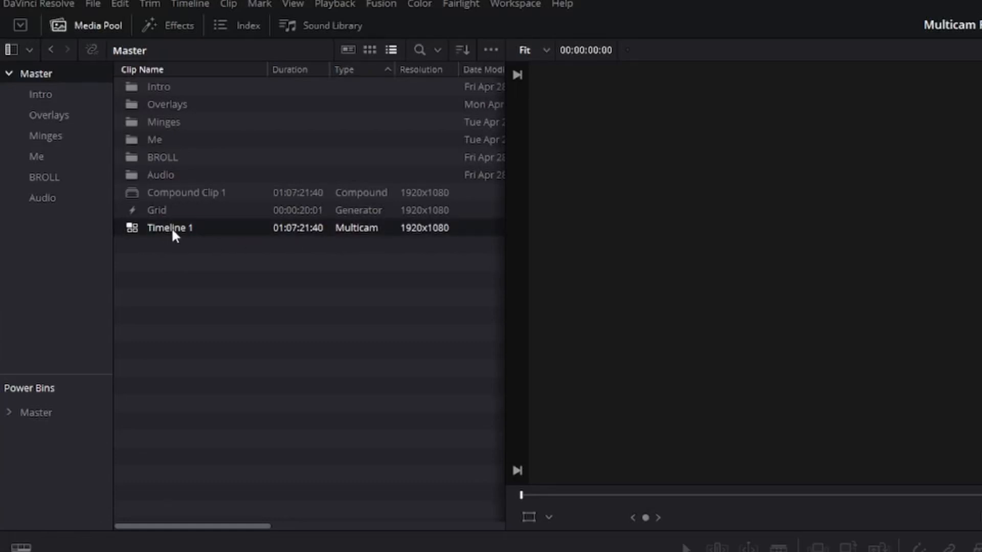
double_click(170, 227)
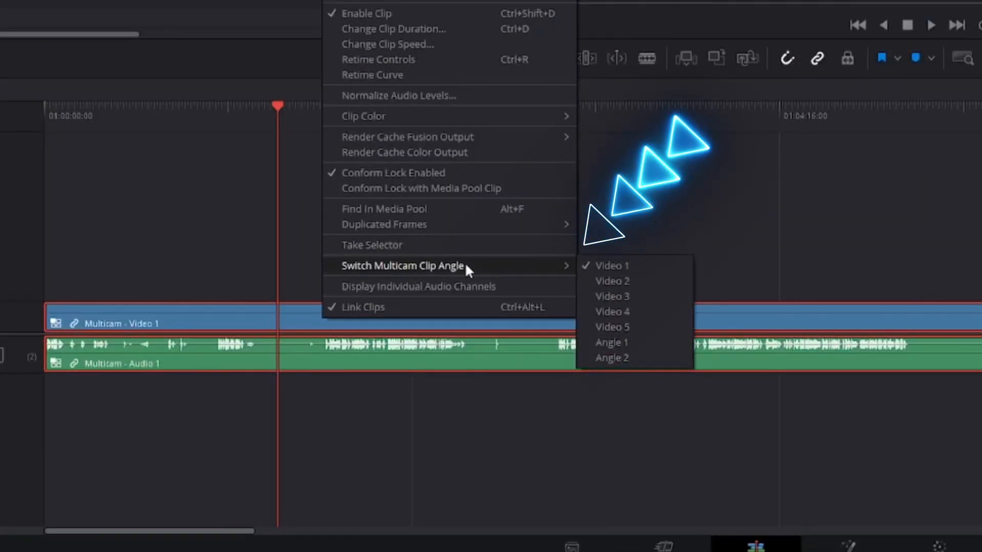
Step: Switch the multicam clip angle to Video 2, then to side-by-side Video 3
left_click(611, 281)
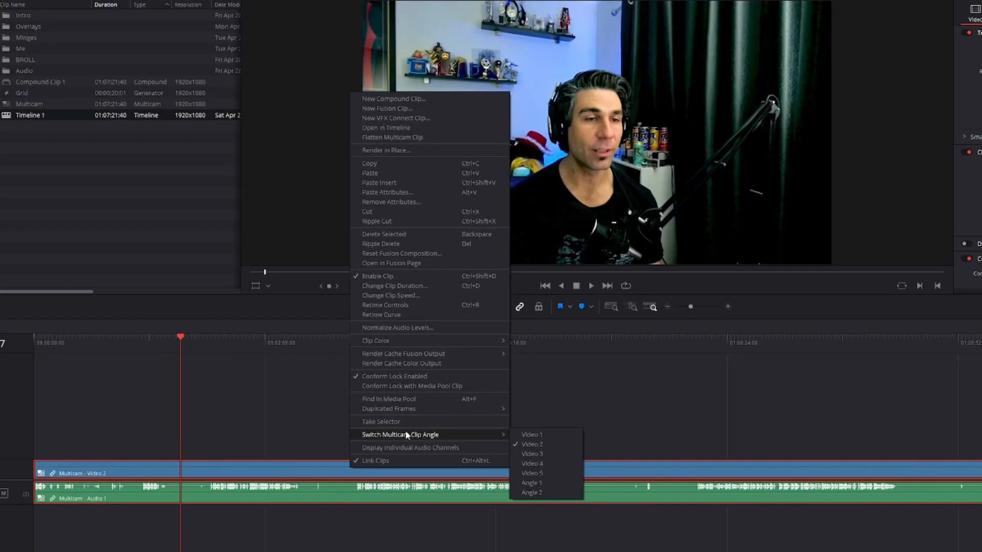
mouse_move(532, 444)
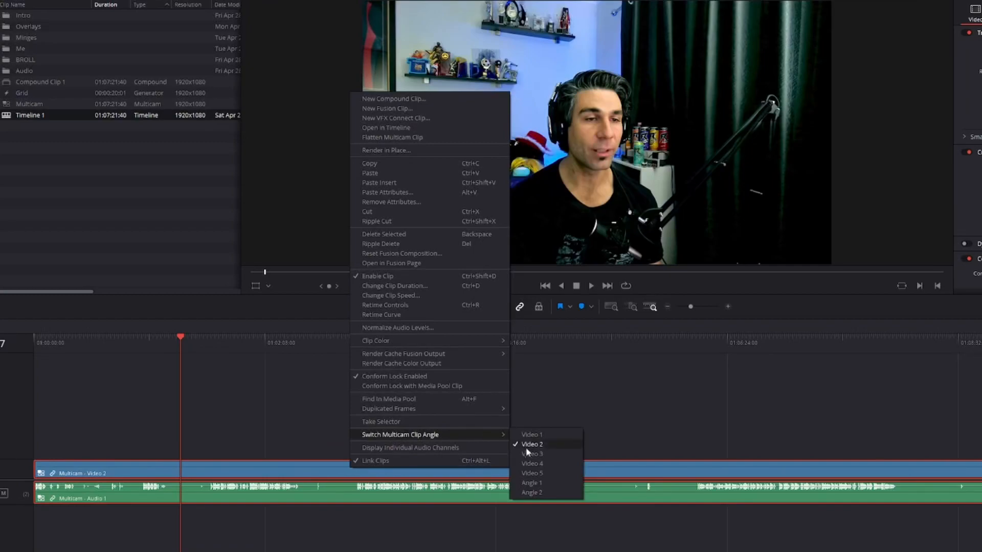
left_click(532, 454)
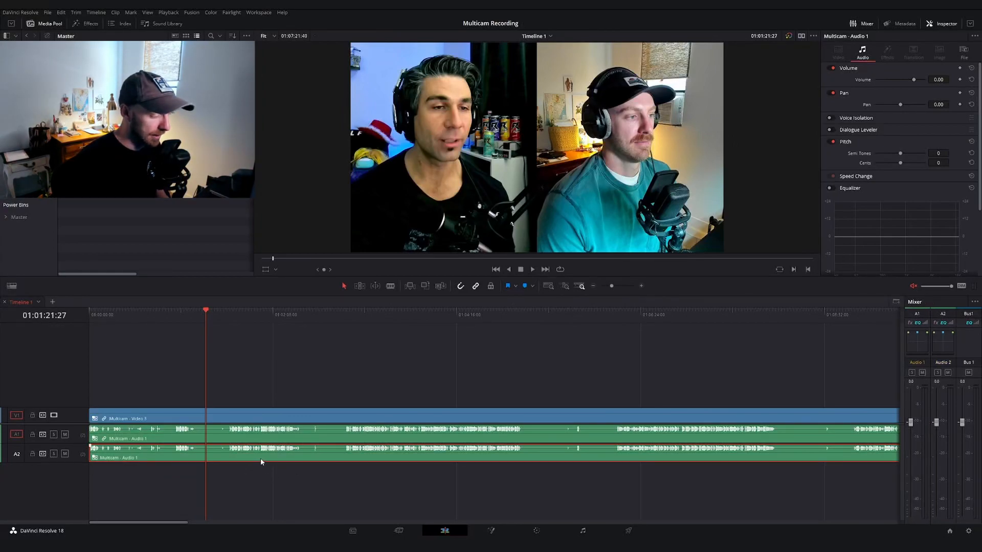
Step: Switch the lower A2 clip to the Audio 2 angle and untick Link Clips
right_click(261, 463)
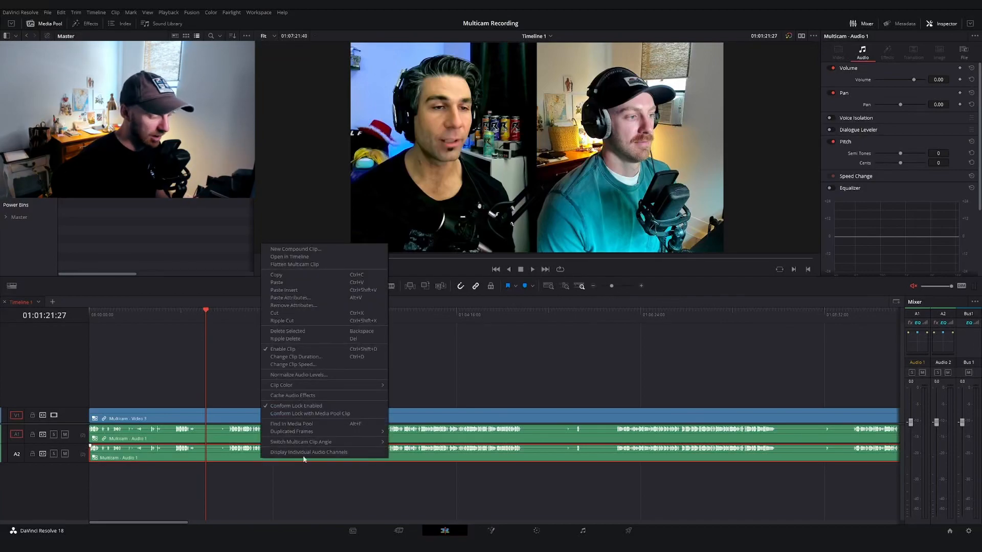
left_click(309, 452)
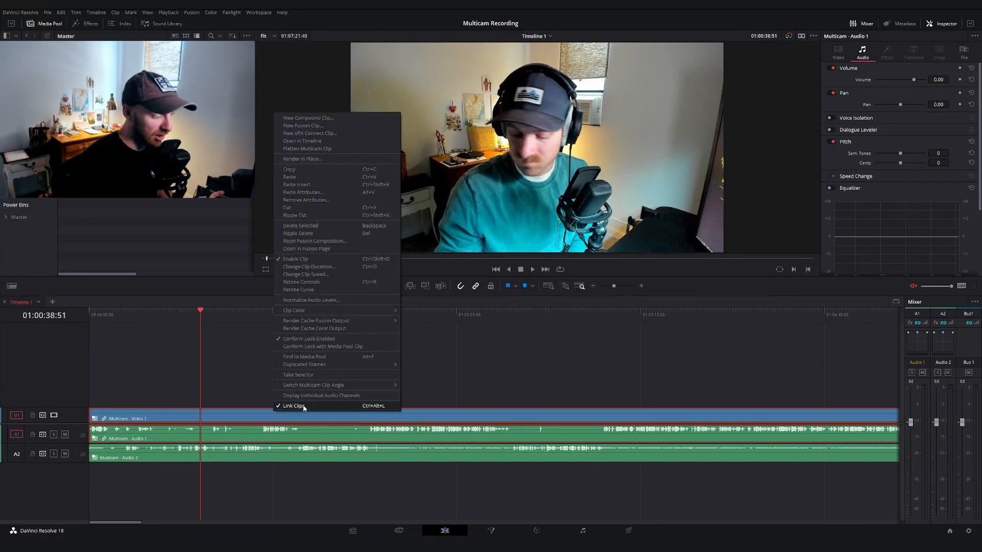
left_click(295, 405)
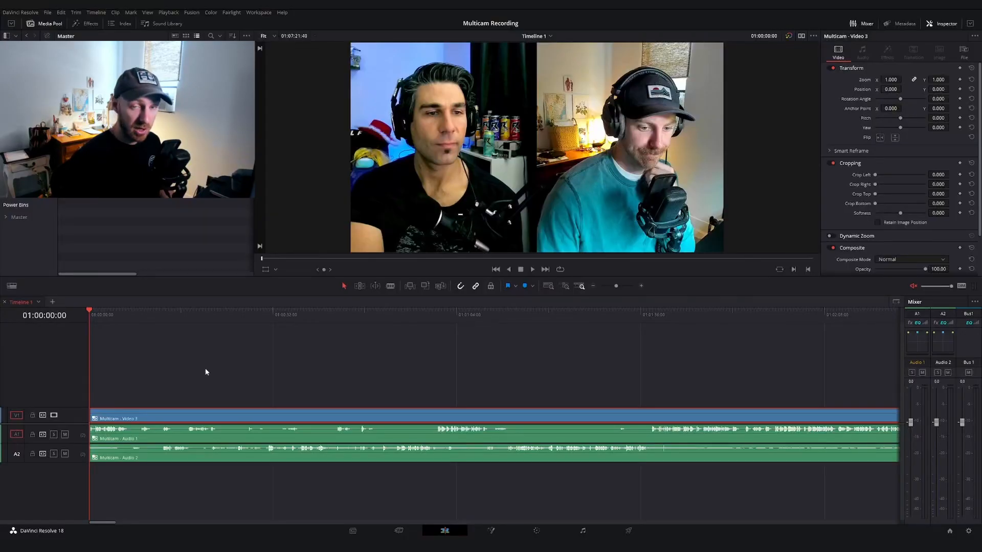
Step: Cut the timeline into Video 3, Video 2 and Video 1 sections with Alt+1/2/3
key("alt")
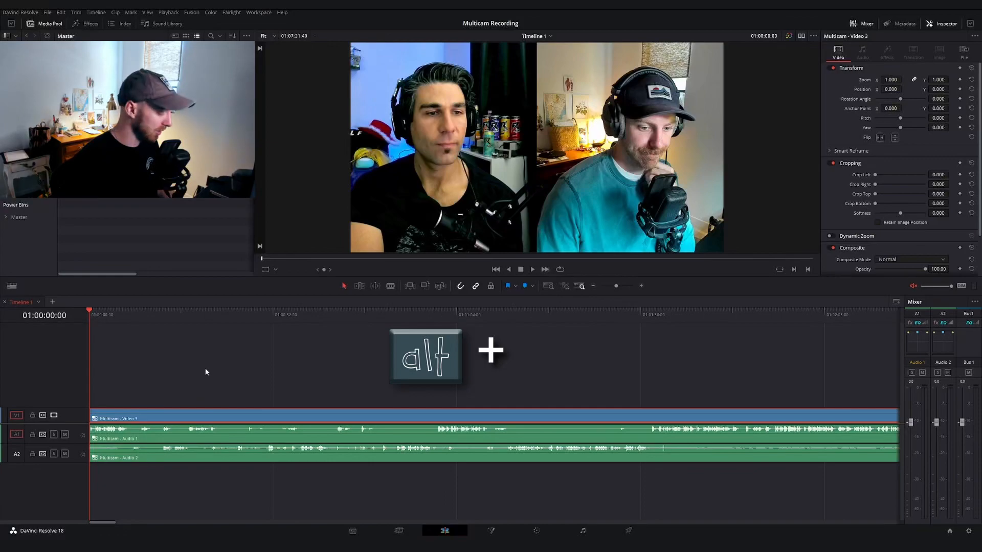
key("alt+1")
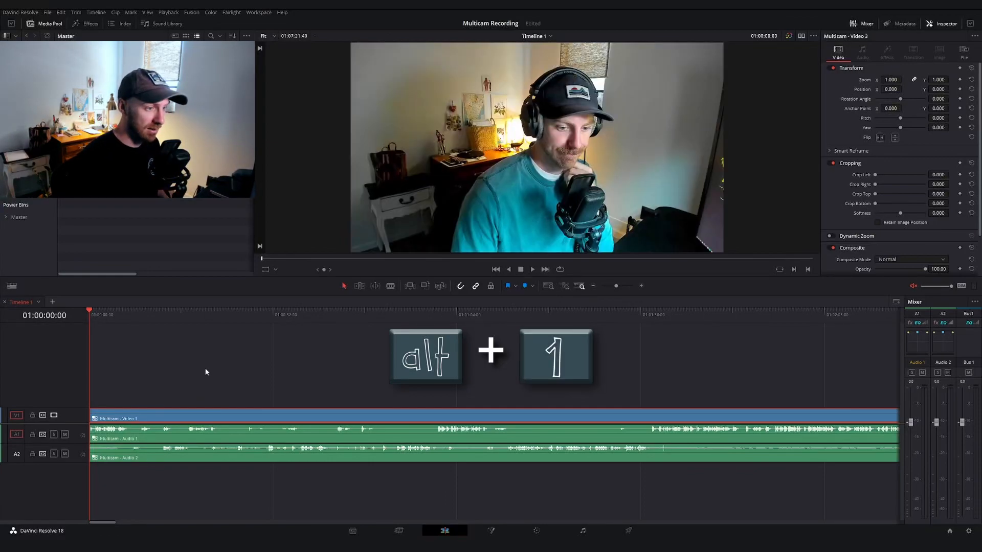
key("alt+2")
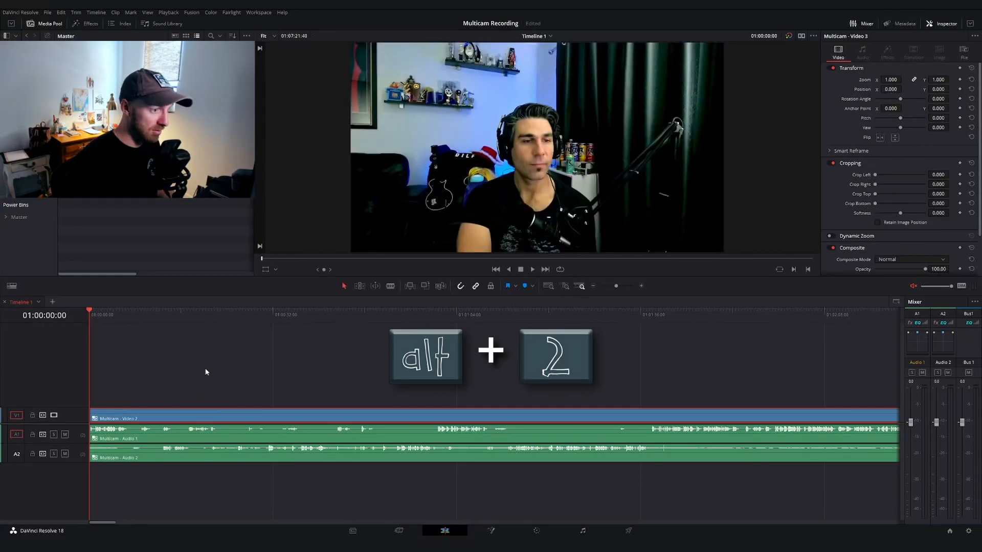
key("alt+3")
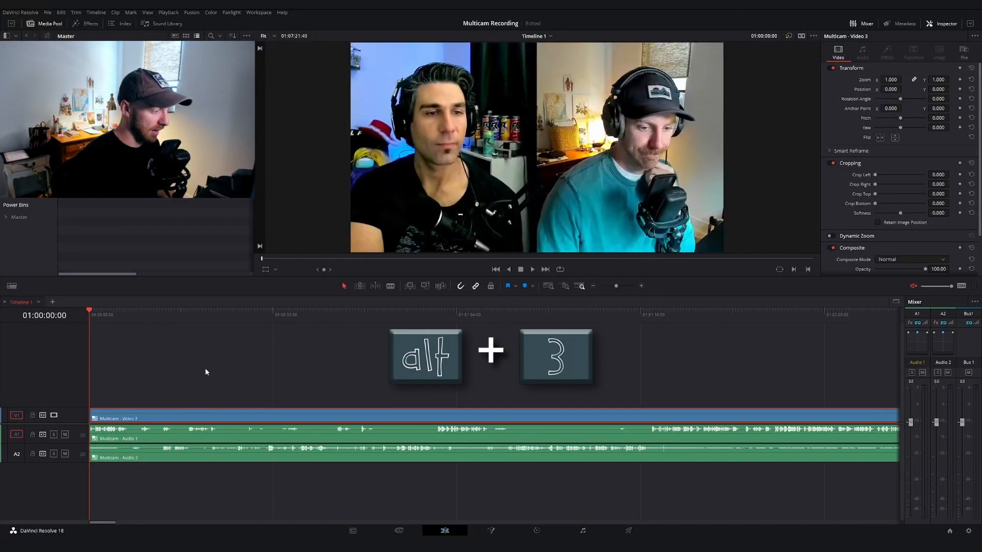
key("alt+3")
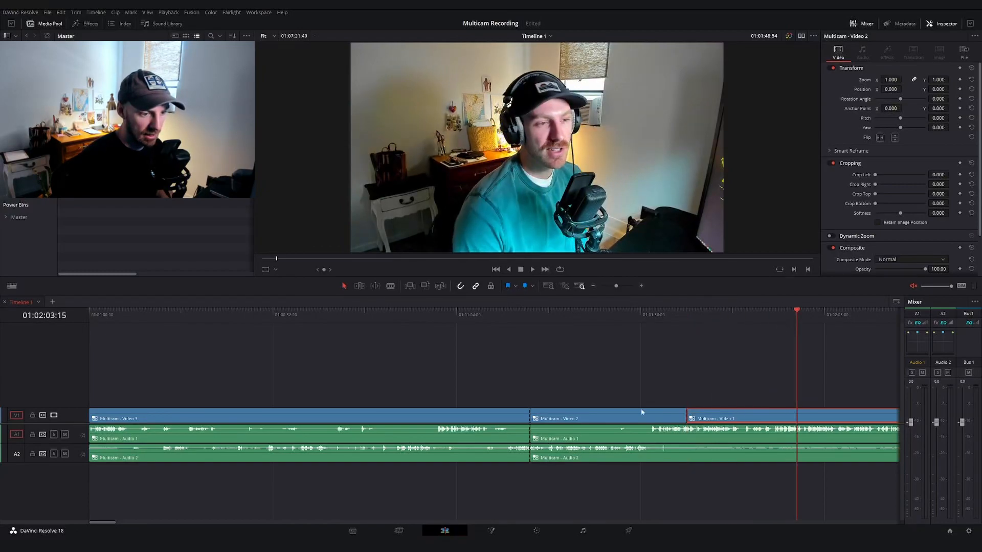
left_click(742, 418)
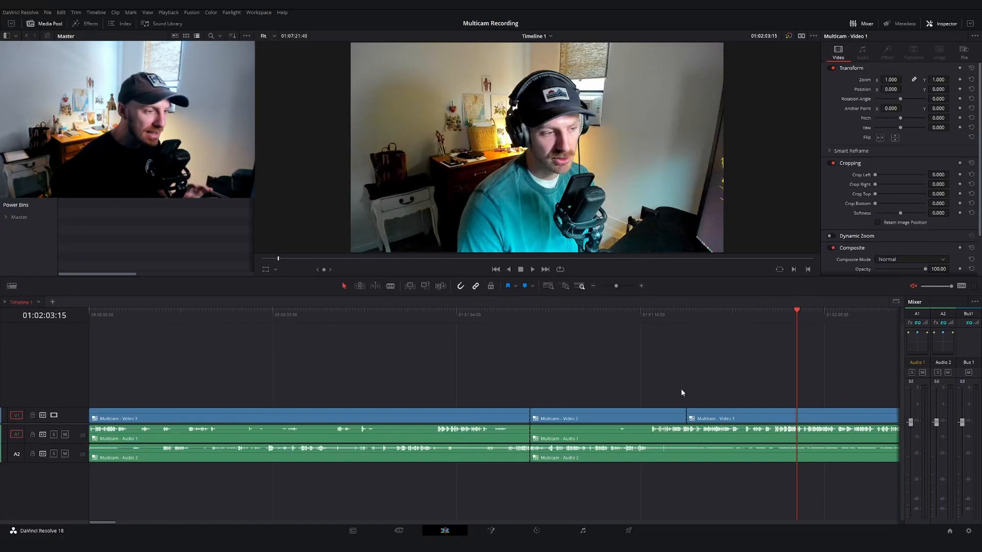
mouse_move(742, 418)
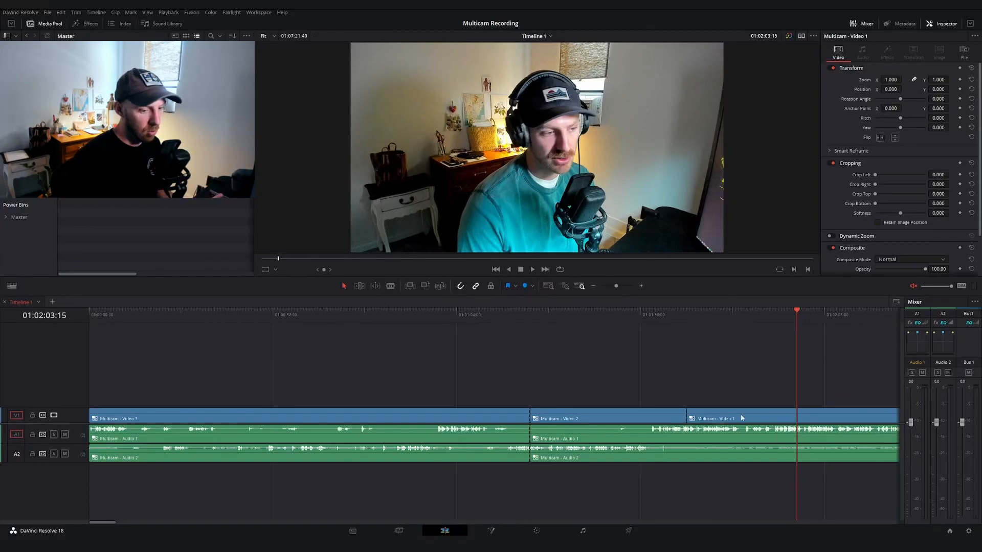
Step: Open the multicam source timeline, then set the last section to zoomed side-by-side angle 4
right_click(739, 417)
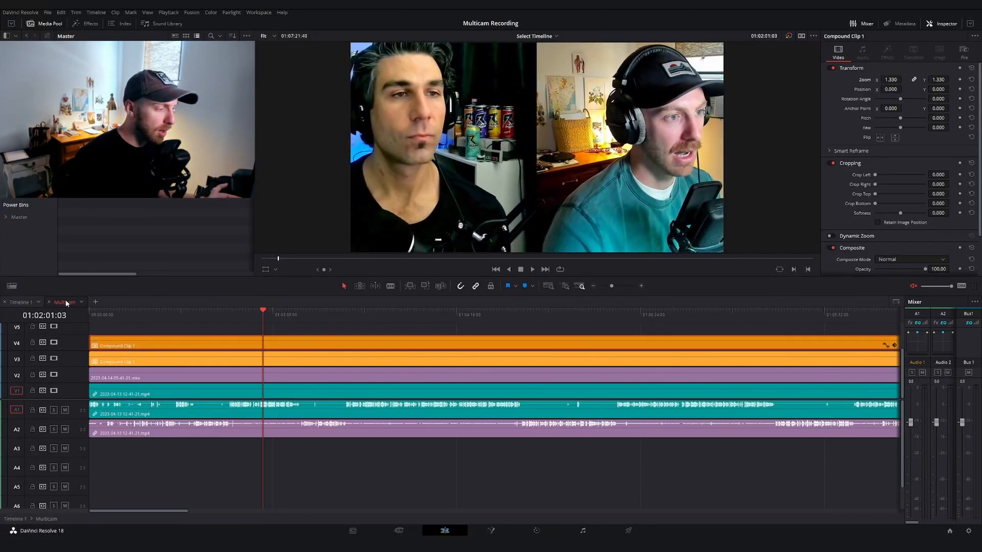
left_click(19, 301)
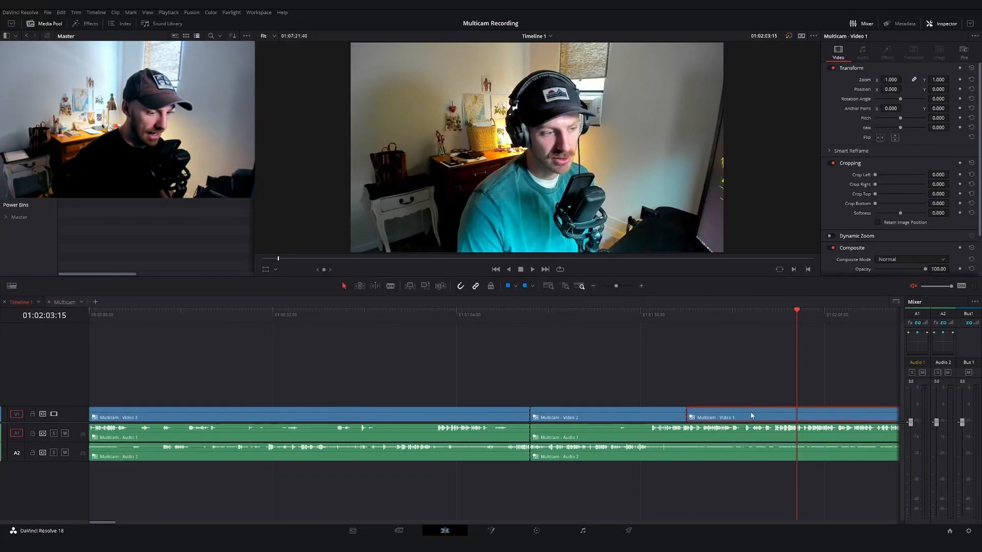
key("alt+4")
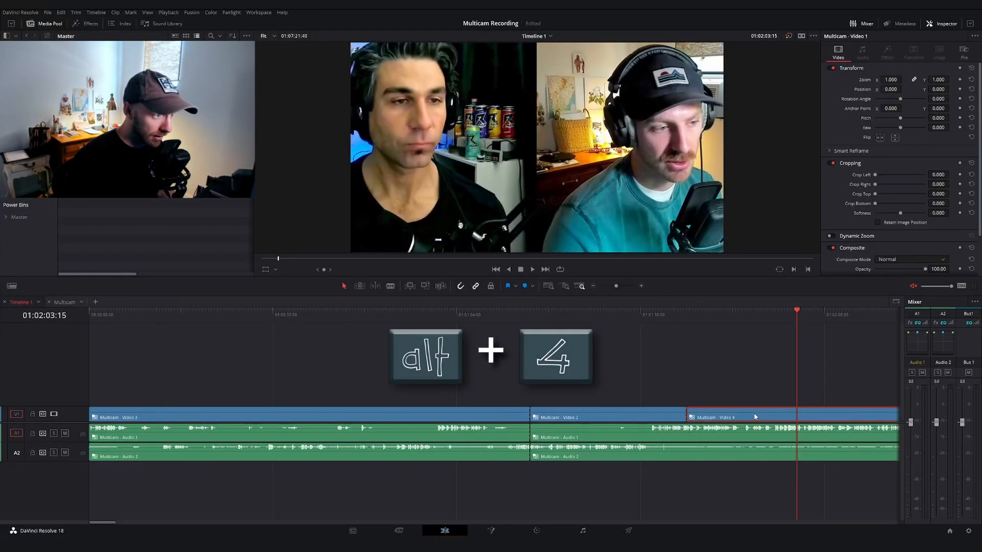
key("alt+4")
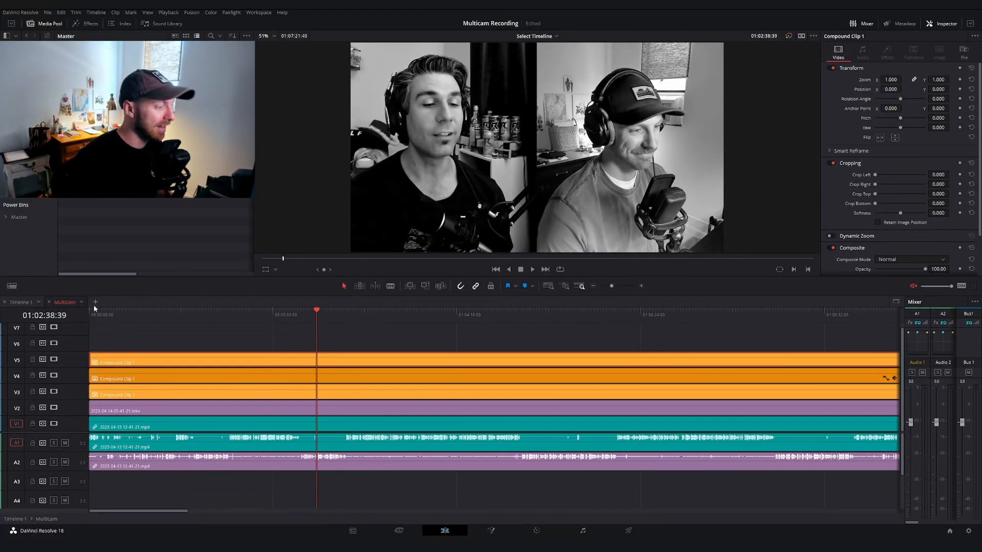
Step: Go back to the main Timeline 1 tab
left_click(21, 302)
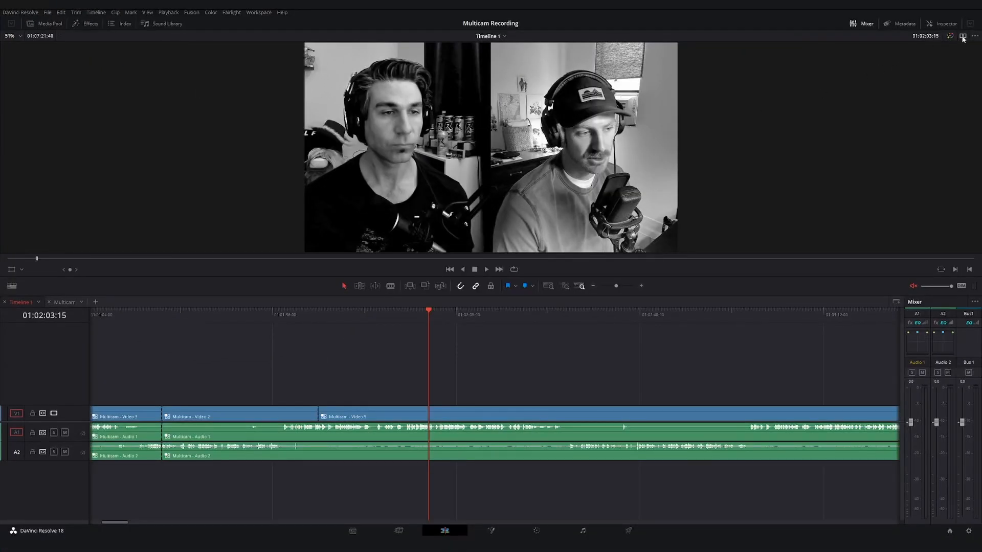
Step: Show the multicam angle viewer and cut live to Video 4, Video 1, then Video 2
left_click(945, 36)
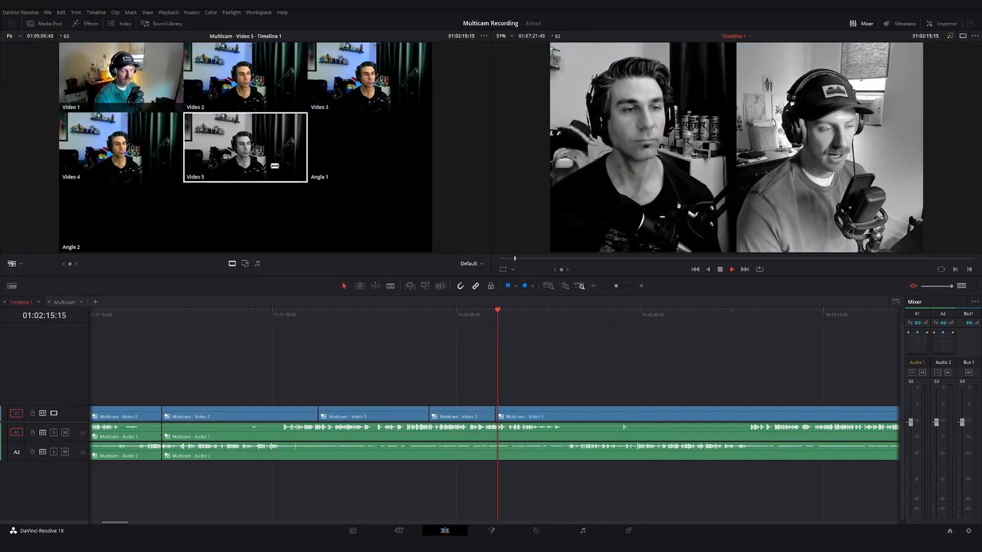
left_click(120, 147)
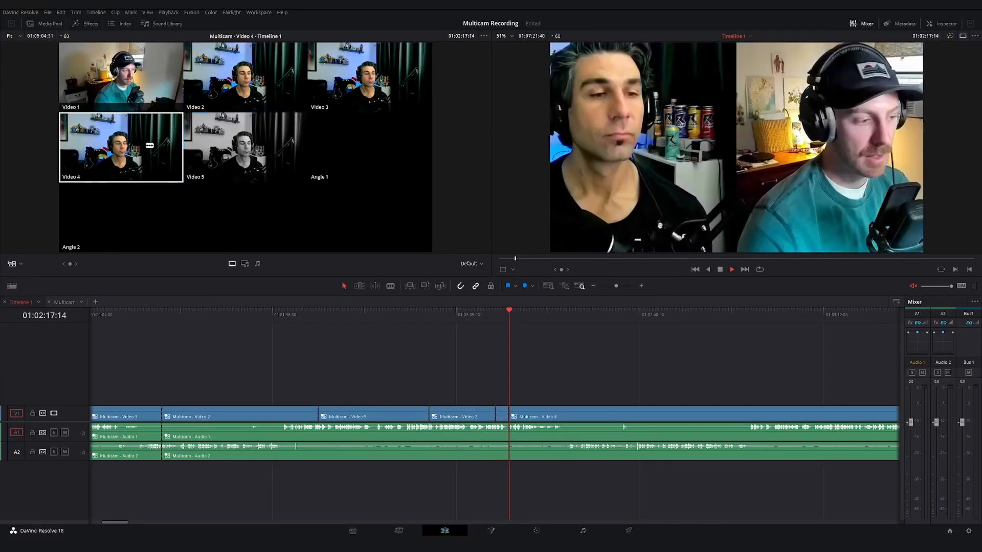
left_click(121, 77)
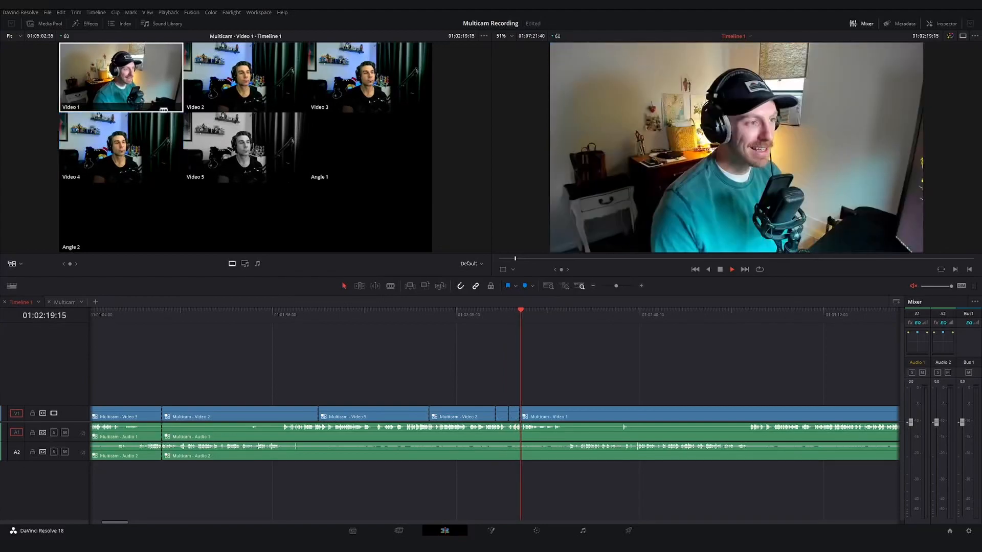
left_click(244, 78)
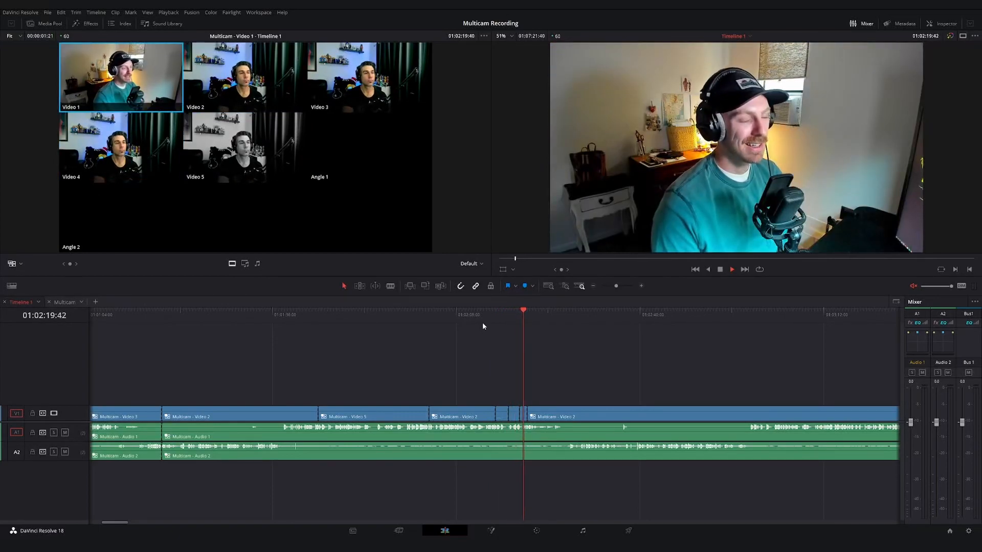
left_click(245, 76)
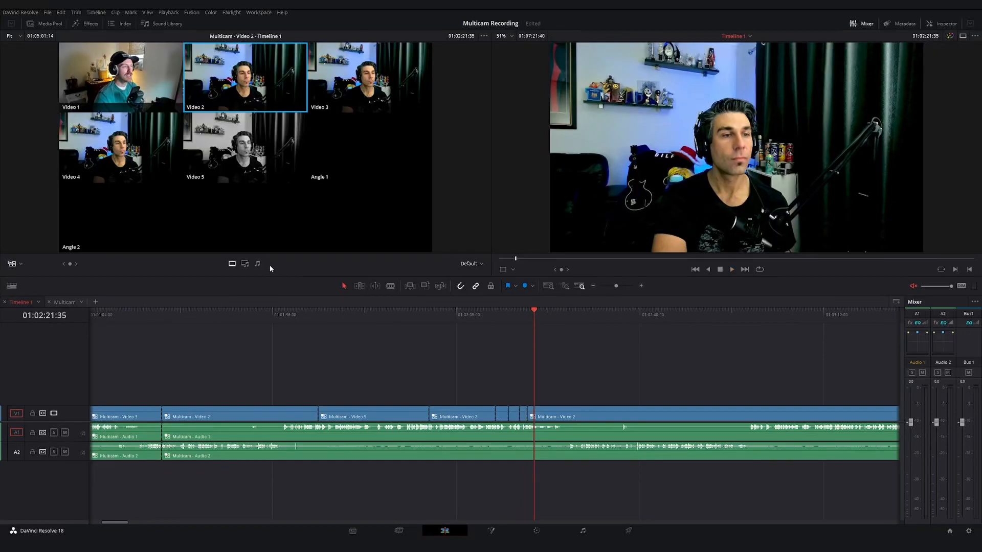